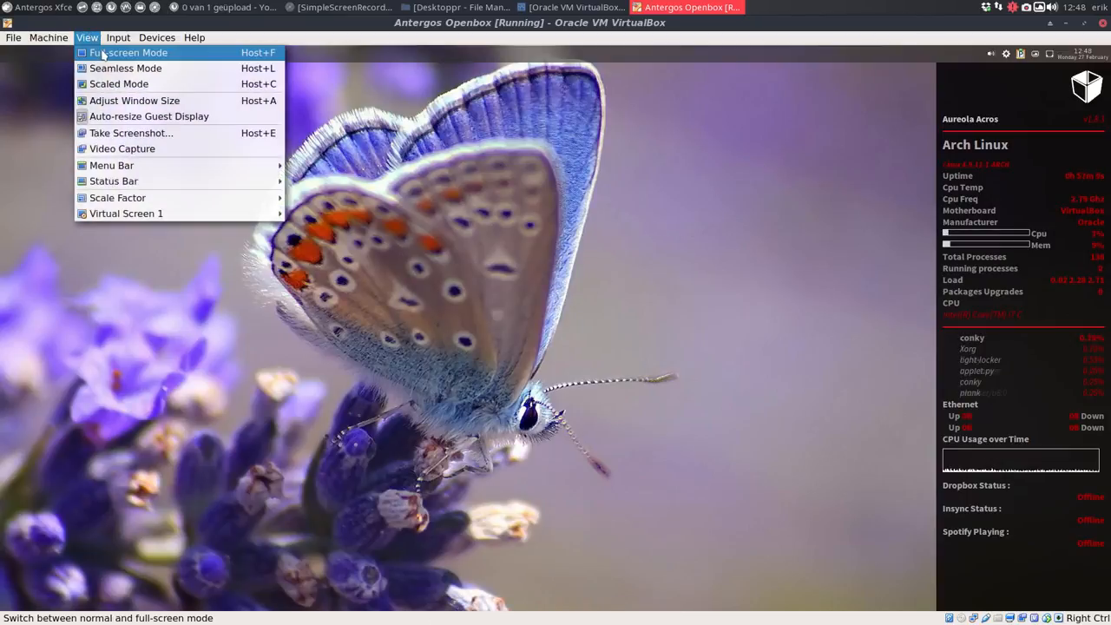
# Switch the Antergos Openbox guest to full screen and launch PCManFM from the dock.
pyautogui.click(128, 52)
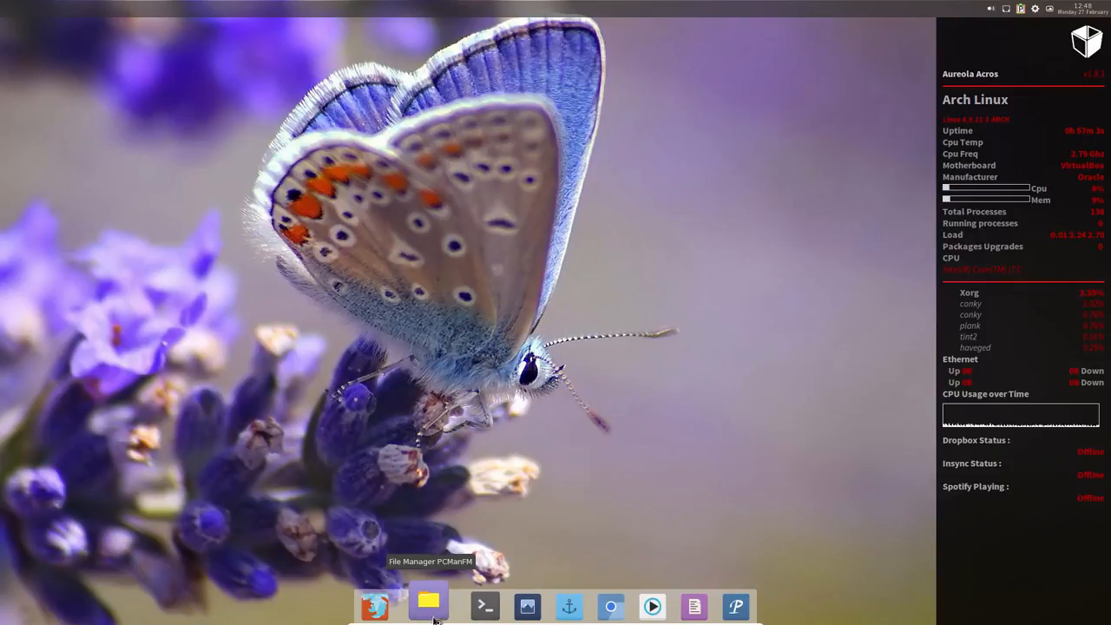
pyautogui.click(426, 605)
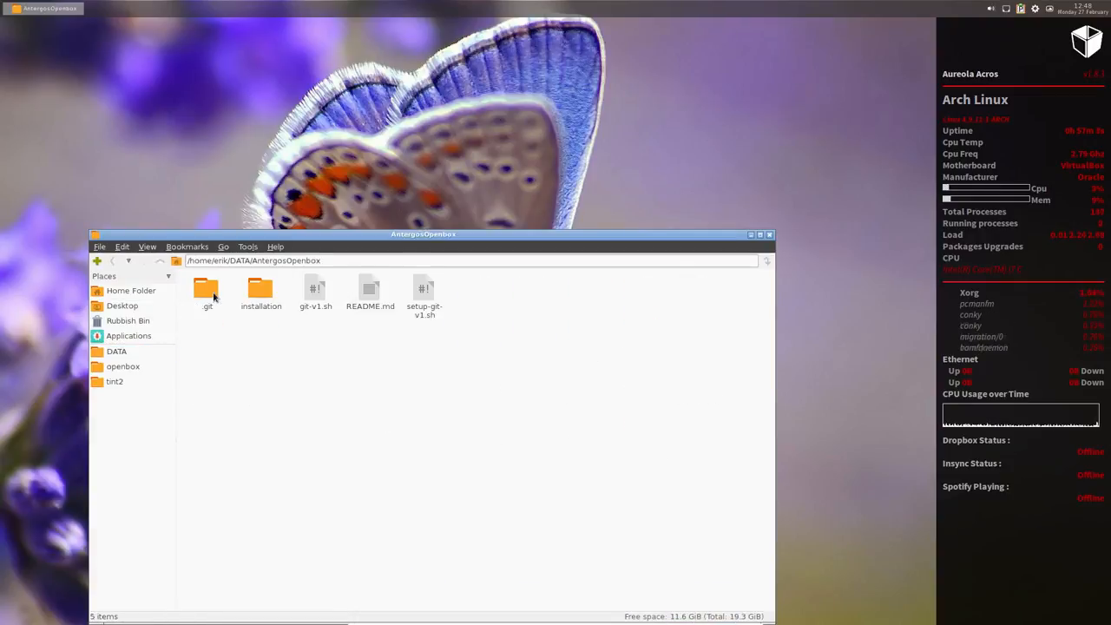
# Enter the installation folder and launch 300-install-themes-icons-cursors-conky-v1.sh, raising the Execute File prompt.
pyautogui.doubleClick(260, 291)
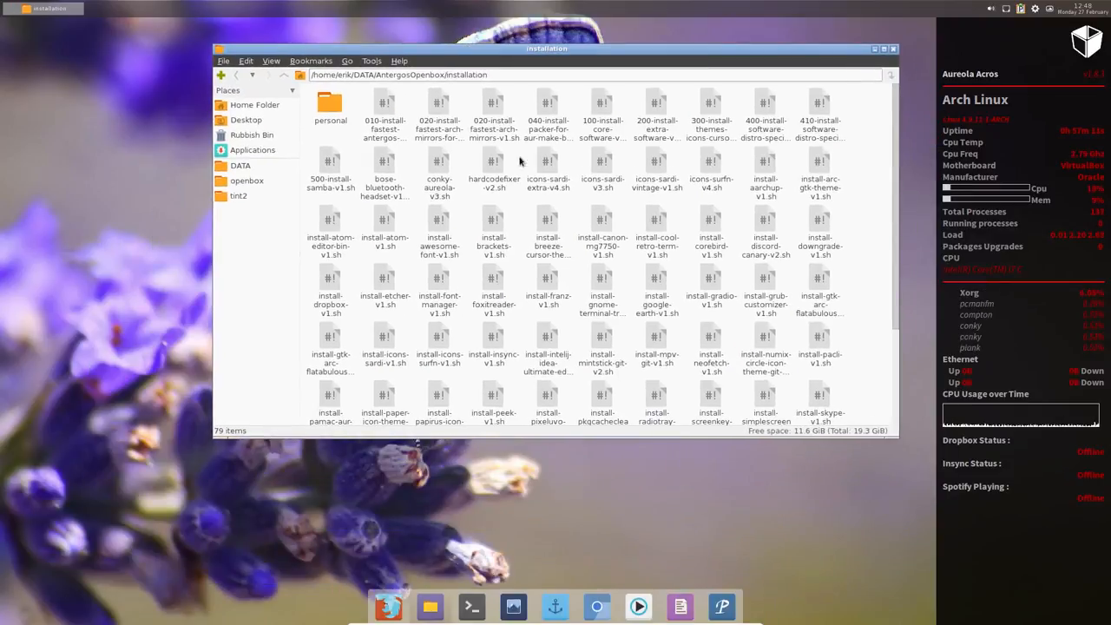
pyautogui.click(711, 113)
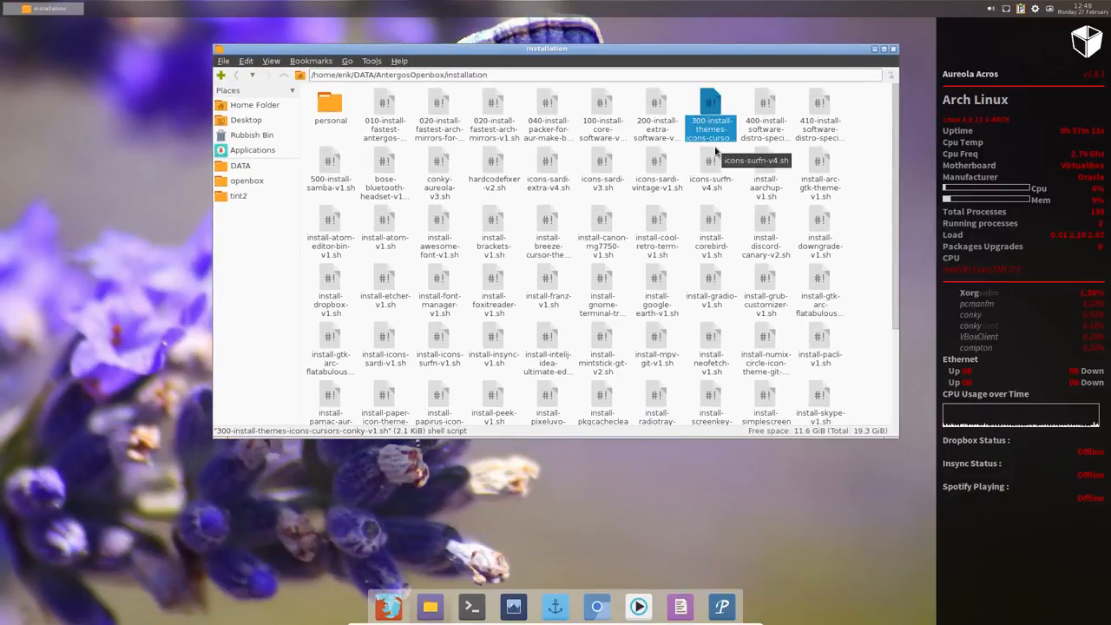
pyautogui.doubleClick(712, 114)
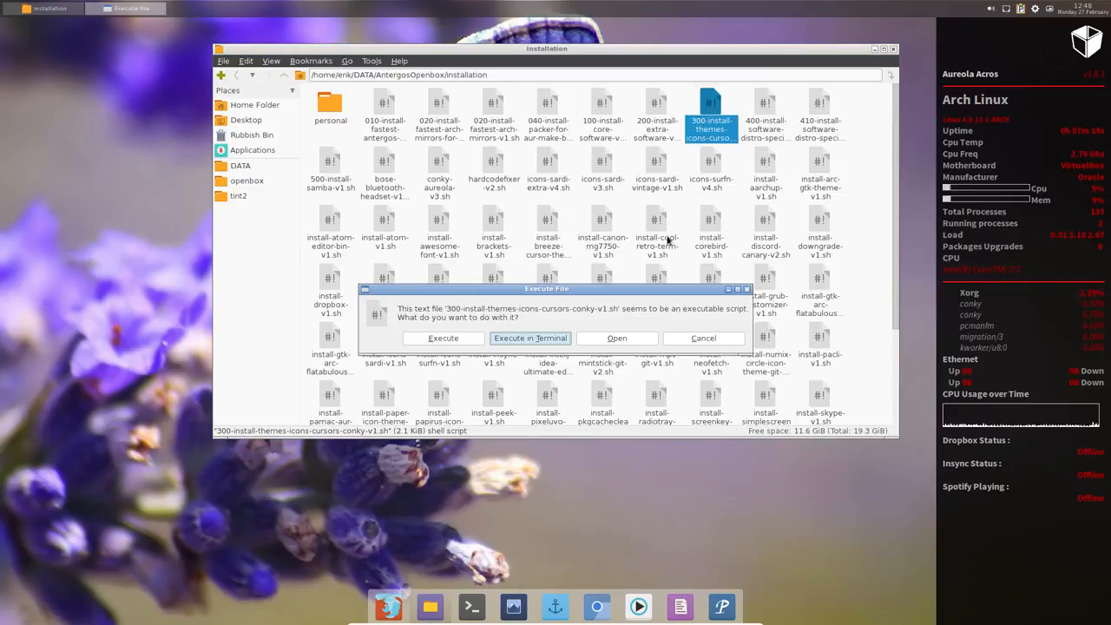
# View the themes script in Mousepad and highlight its Conky Aureola lines.
pyautogui.click(616, 337)
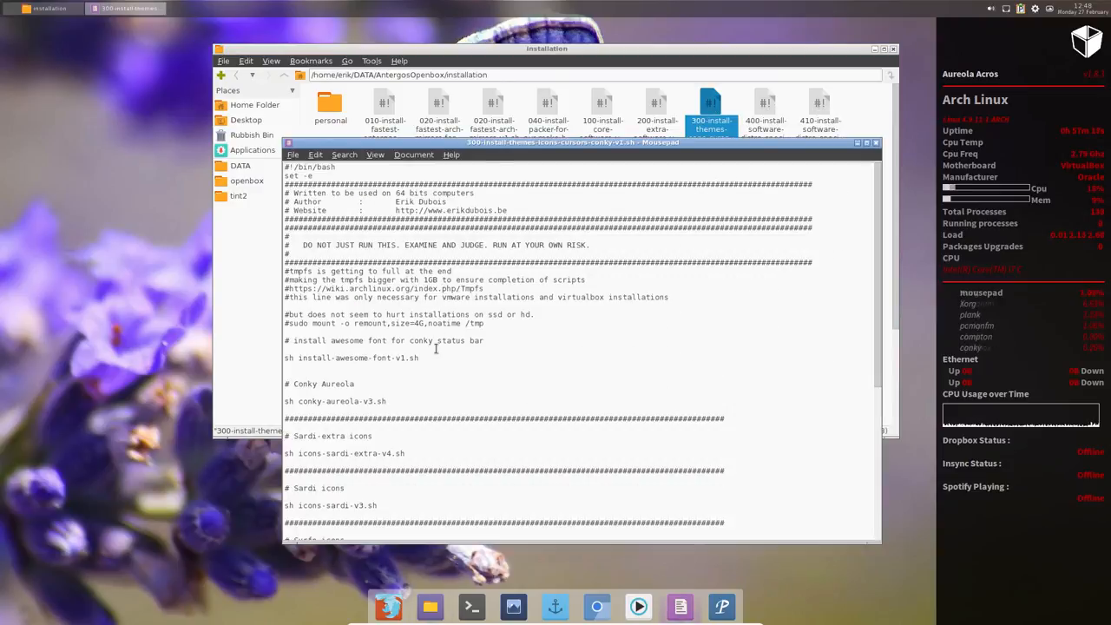
pyautogui.scroll(-3)
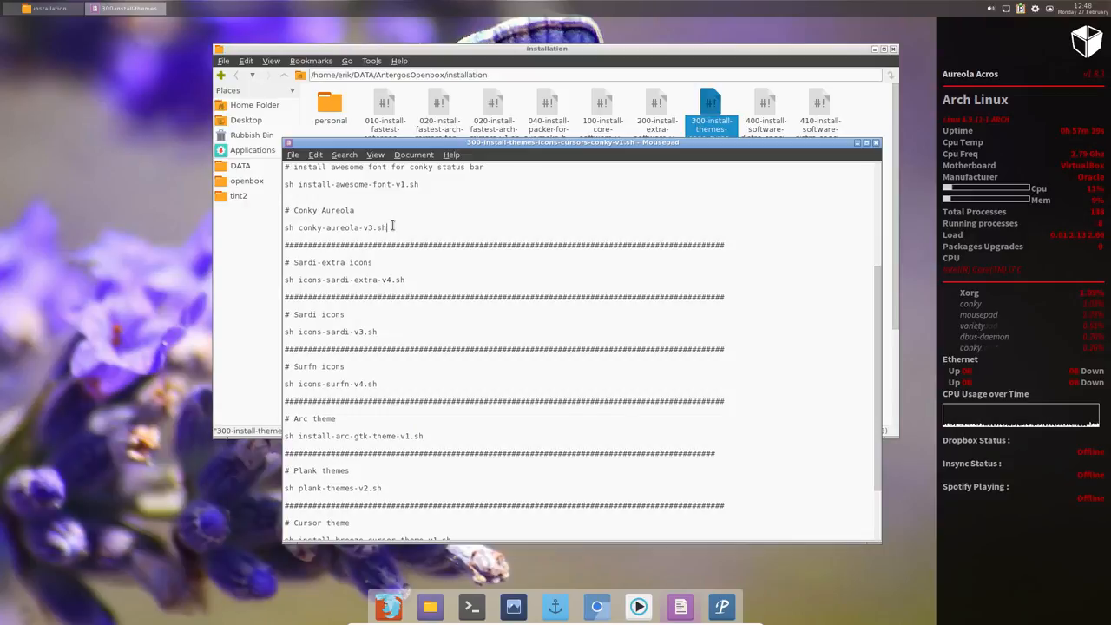
pyautogui.moveTo(285, 210); pyautogui.dragTo(386, 227)
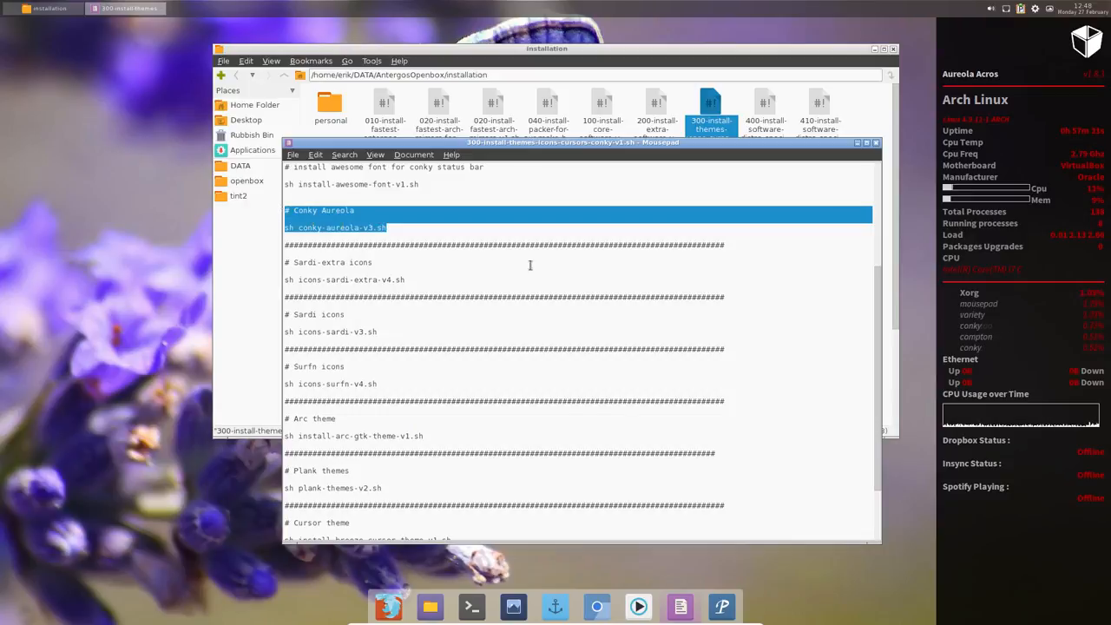
pyautogui.moveTo(406, 278)
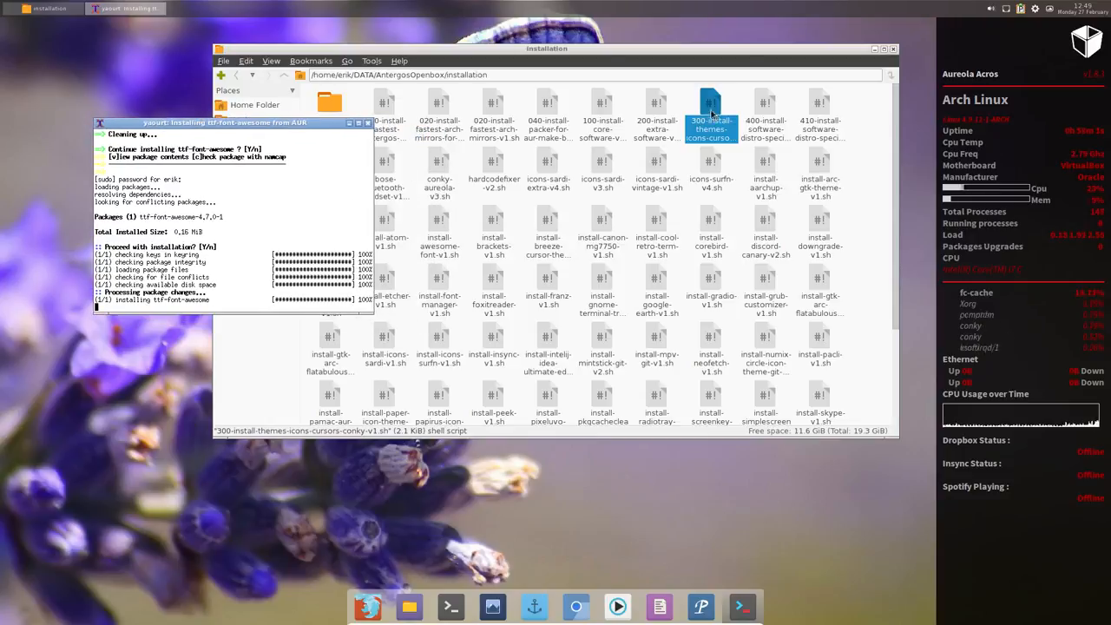
# Reopen the themes script in Mousepad, close it unchanged, then launch install-awesome-font-v1.sh.
pyautogui.doubleClick(712, 118)
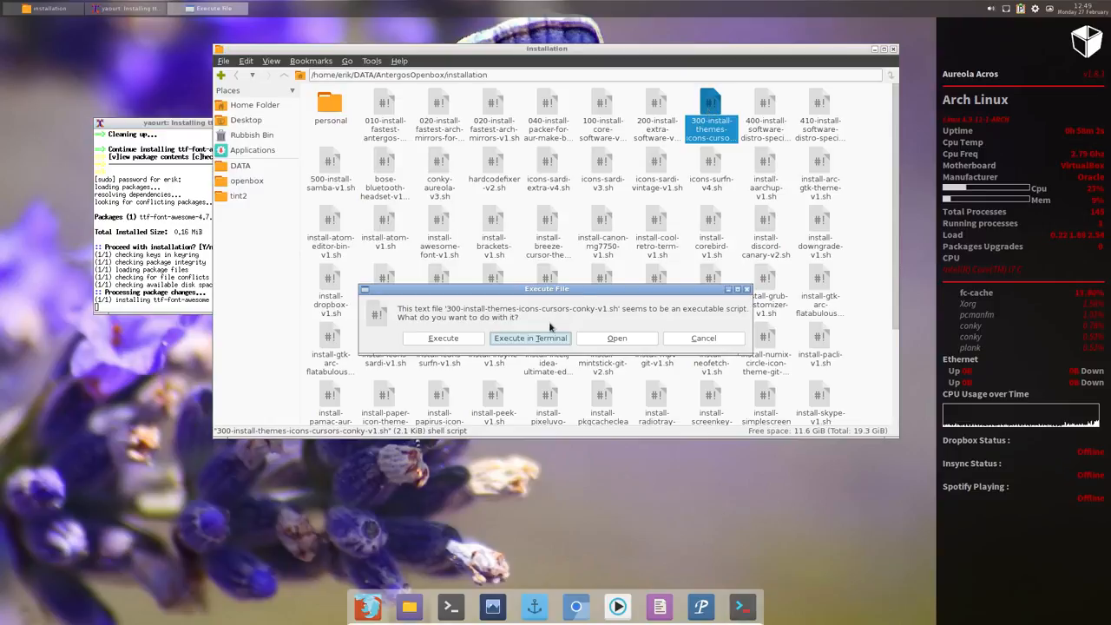
pyautogui.click(616, 337)
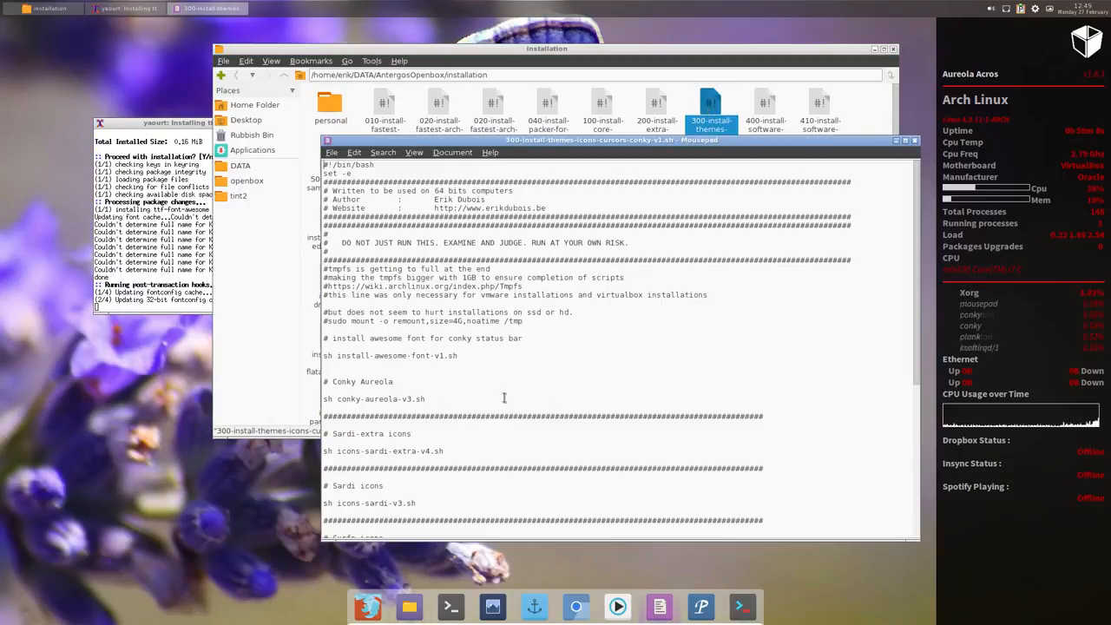
pyautogui.click(915, 139)
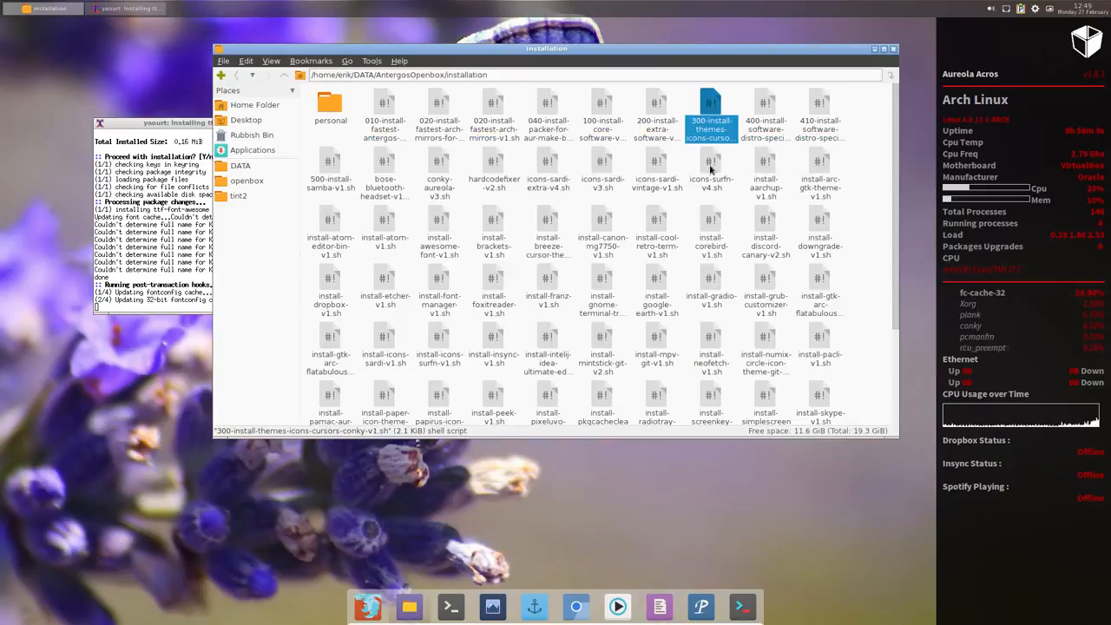
pyautogui.click(711, 170)
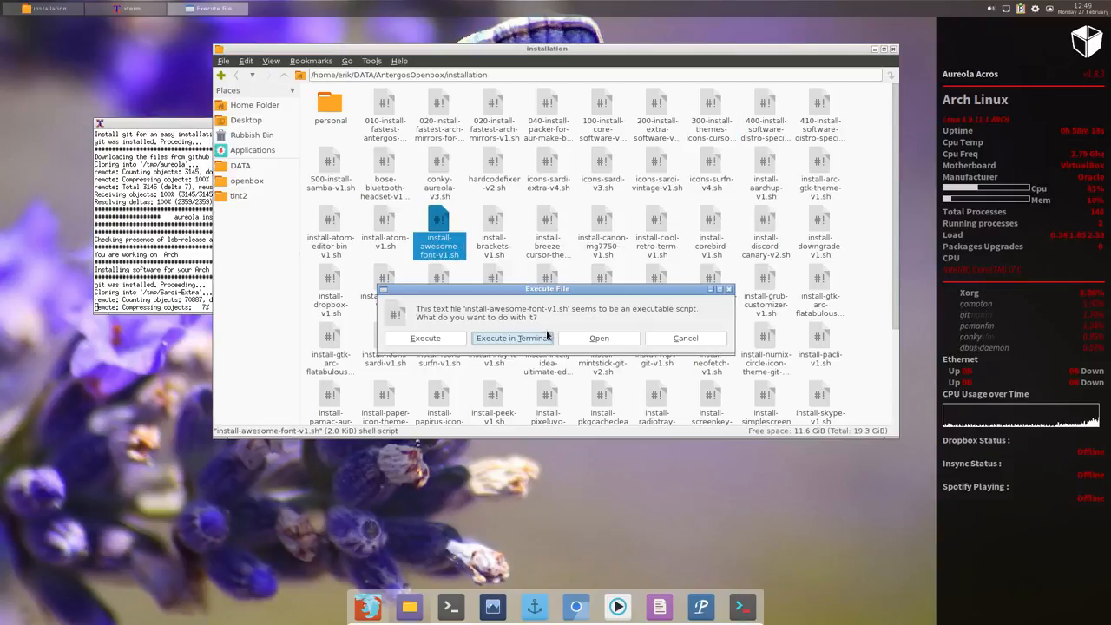
# View install-awesome-font-v1.sh in Mousepad and highlight words in its package-helper and yaourt checks.
pyautogui.click(597, 336)
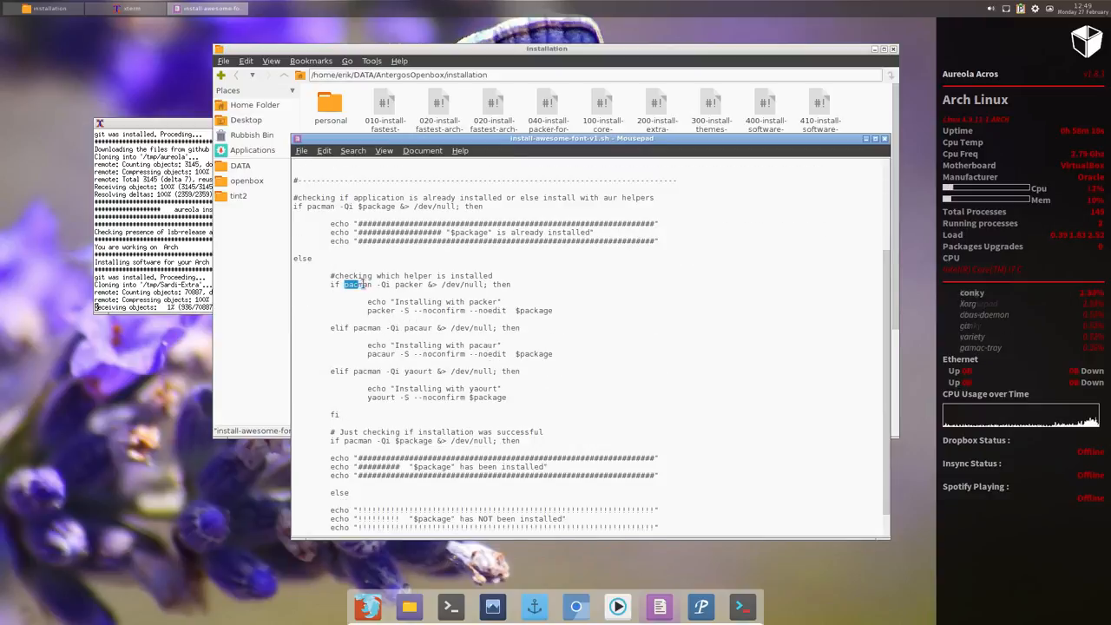
pyautogui.doubleClick(408, 284)
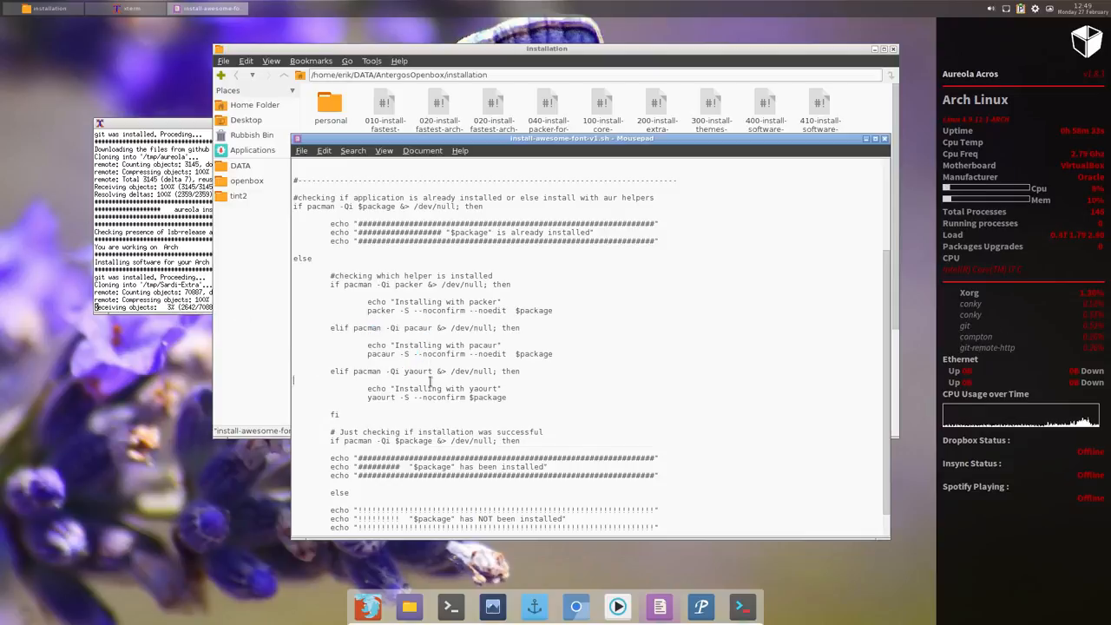
pyautogui.doubleClick(415, 372)
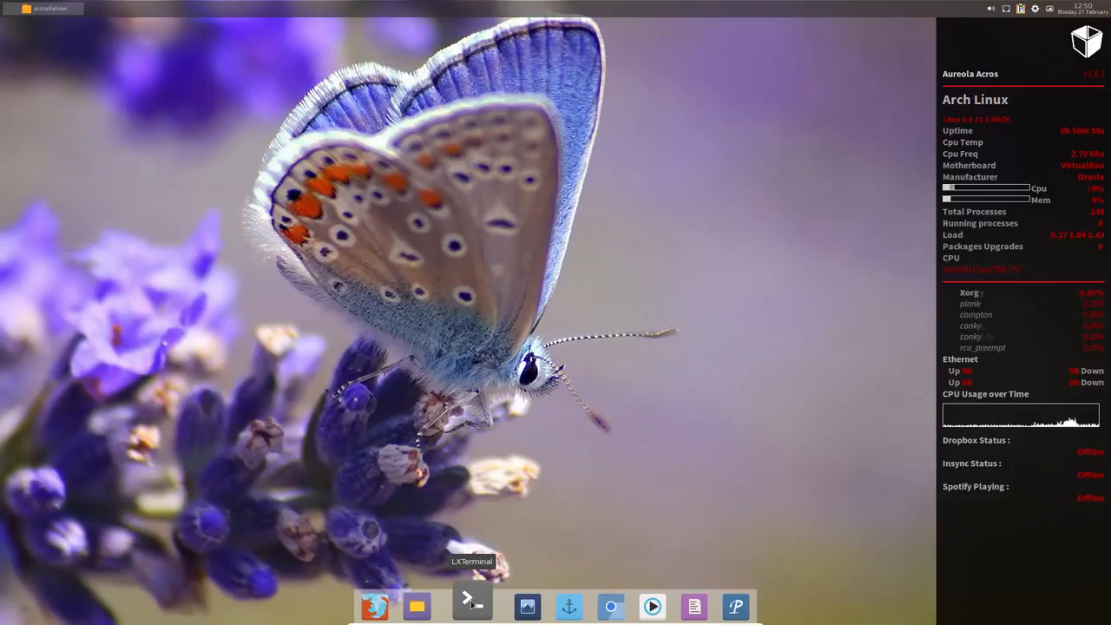
# Start LXTerminal and cd into DATA/AntergosOpenbox/installation/ using Tab completion.
pyautogui.click(472, 605)
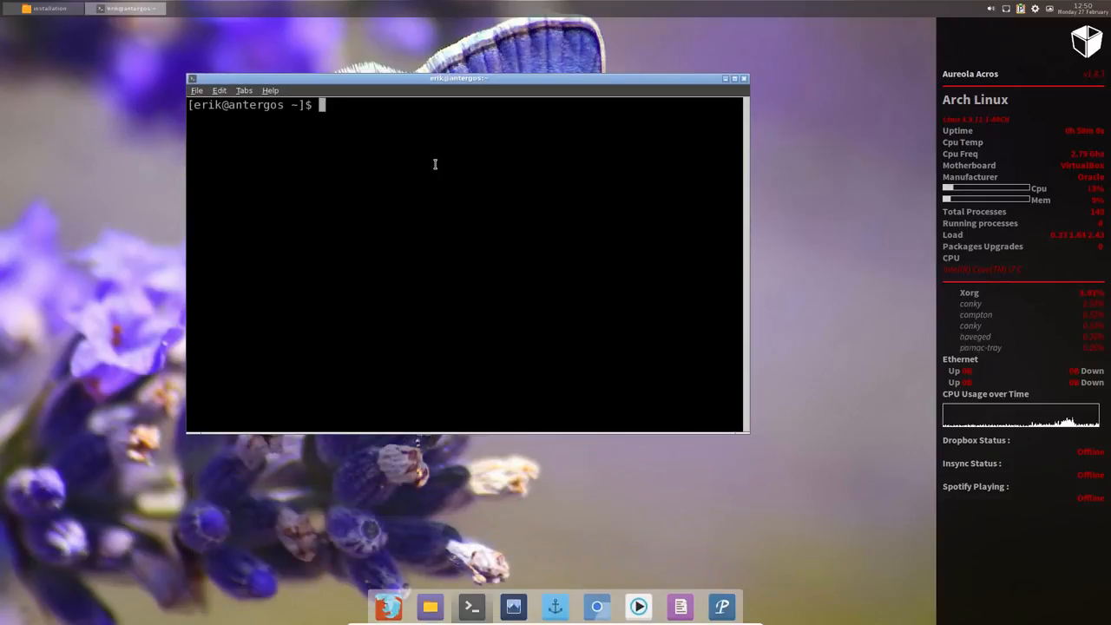
pyautogui.write('cd DATA/')
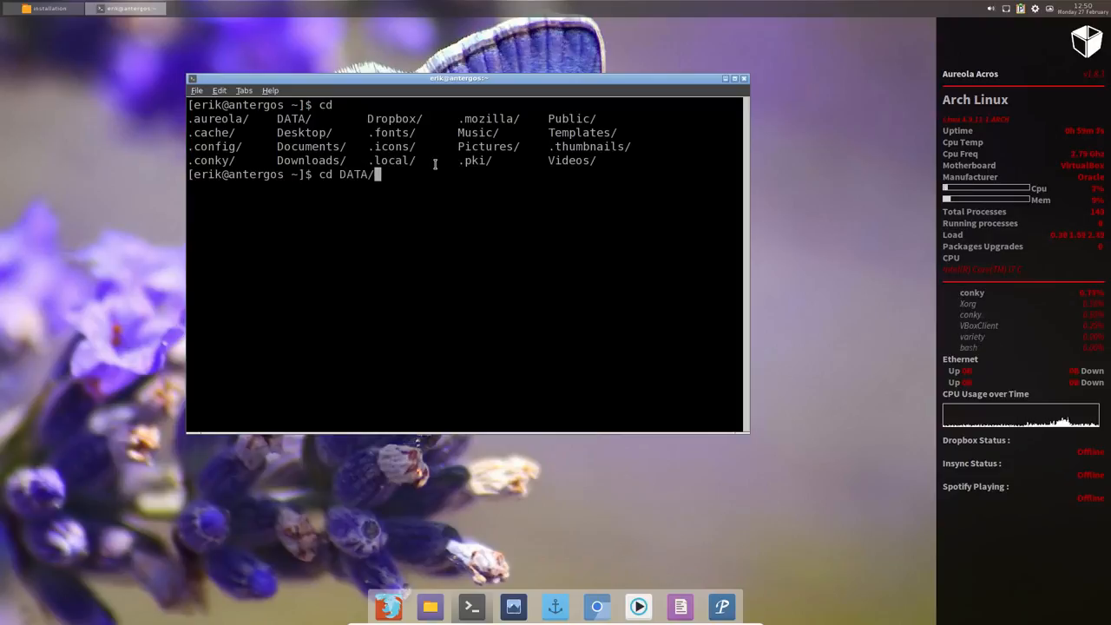
pyautogui.write('AntergosOpenbox/')
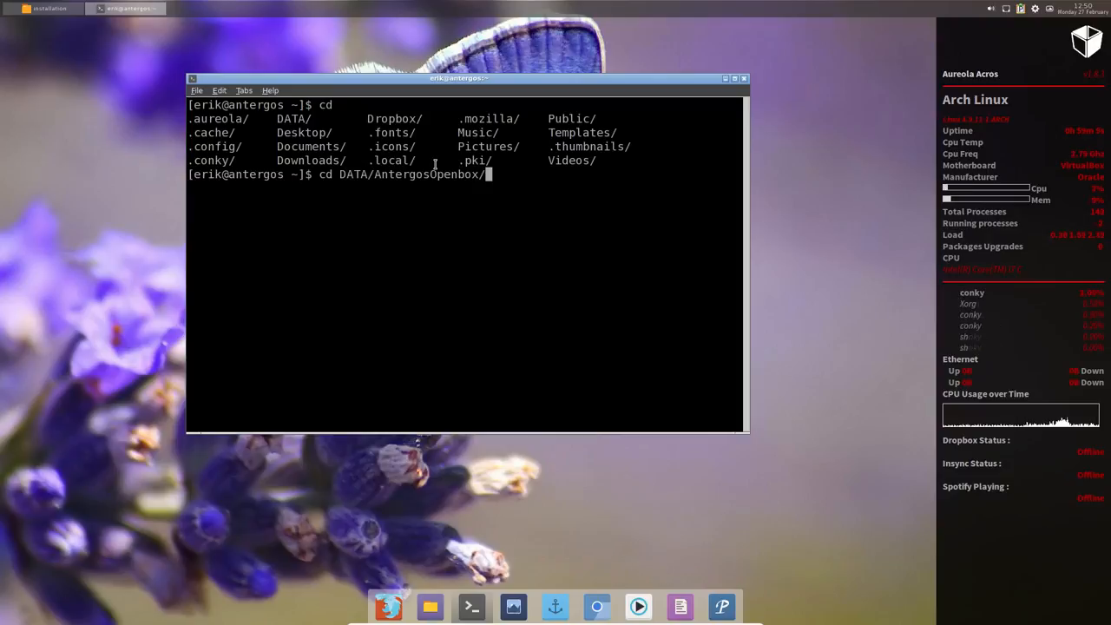
pyautogui.write('installation/')
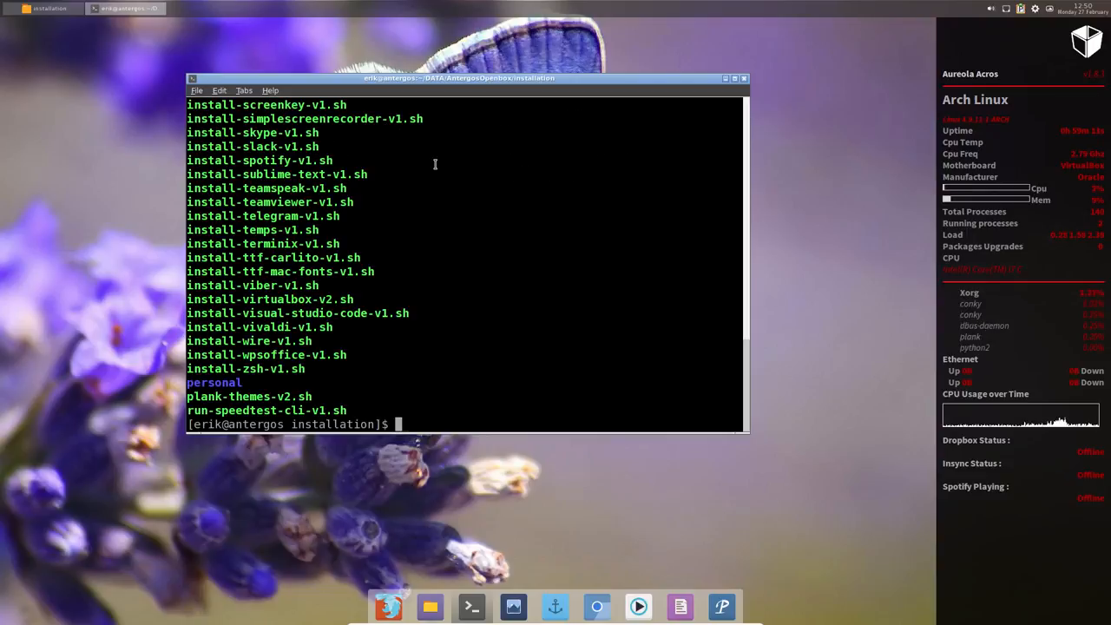
# Run ./300-install-themes-icons-cursors-conky-v1.sh to completion, then close the terminal.
pyautogui.write('./')
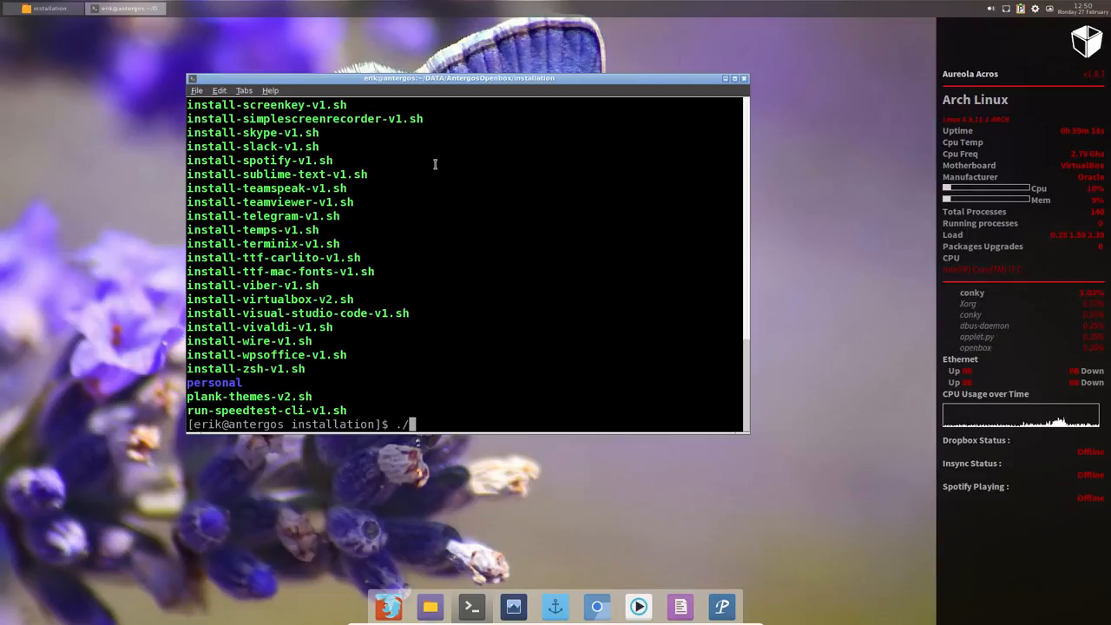
pyautogui.write('./300-install-themes-icons-cursors-conky-v1.sh')
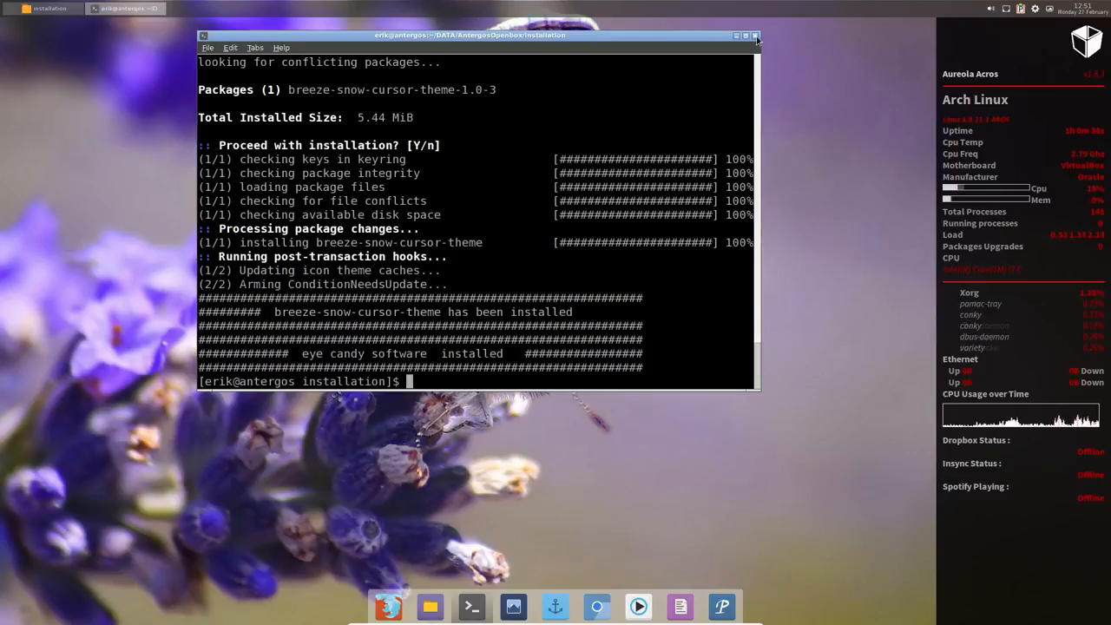
pyautogui.click(754, 35)
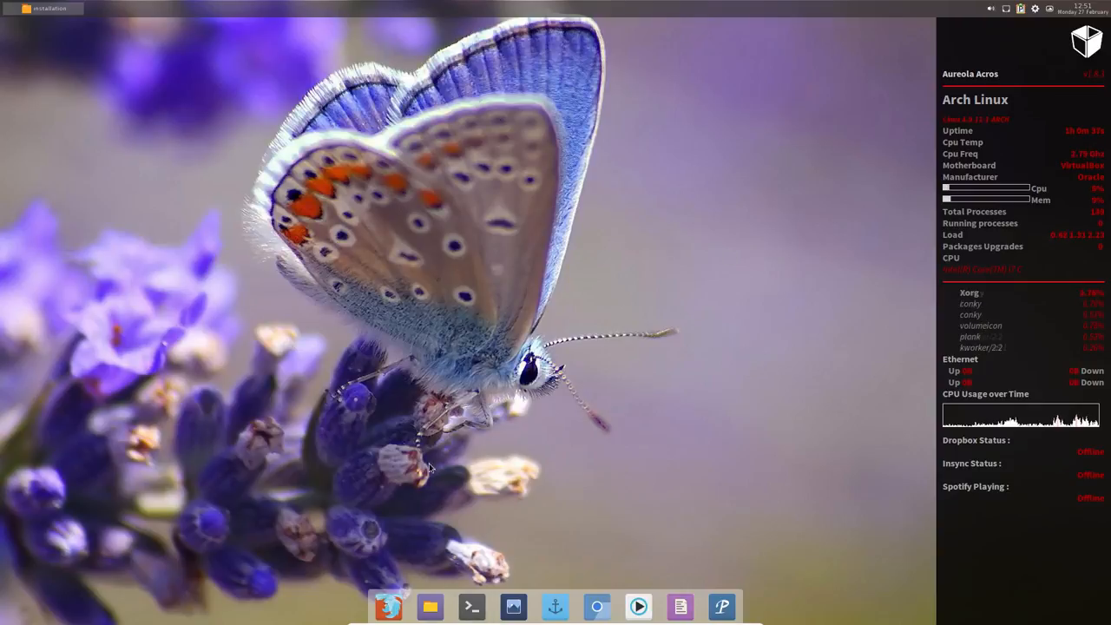